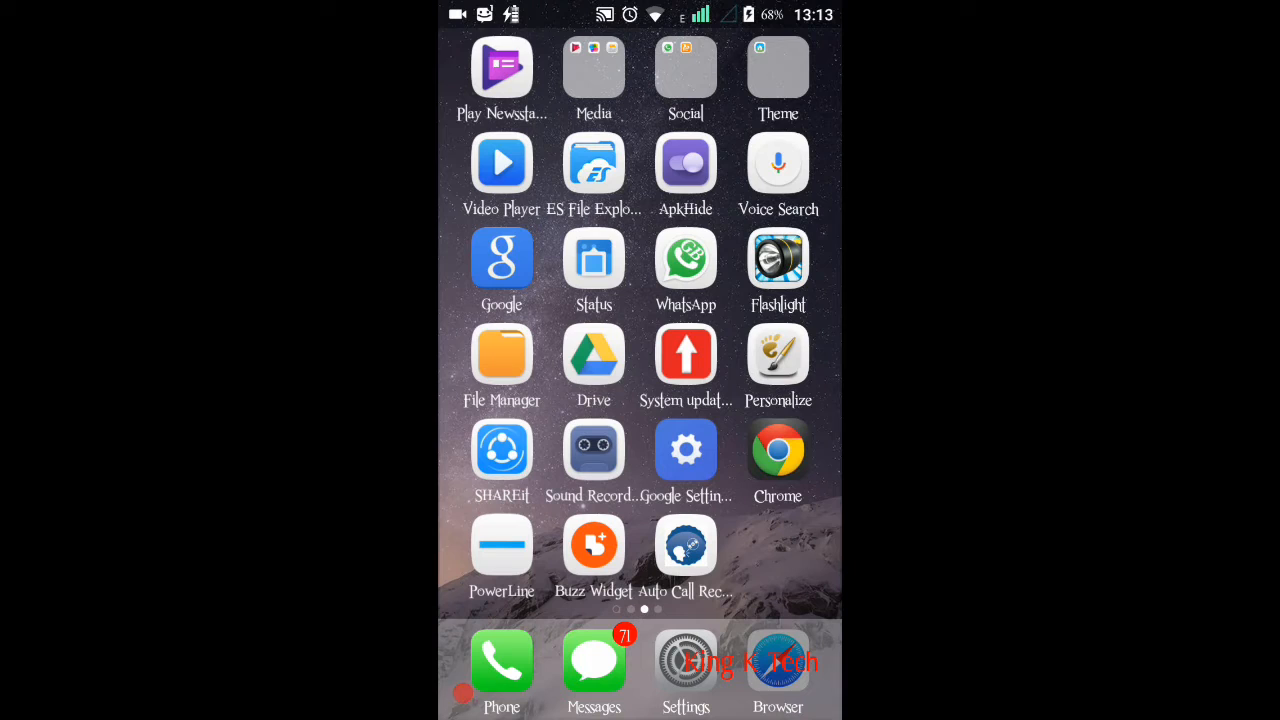
Open Settings, then the Security section's Screen lock options.
scroll("left", 3)
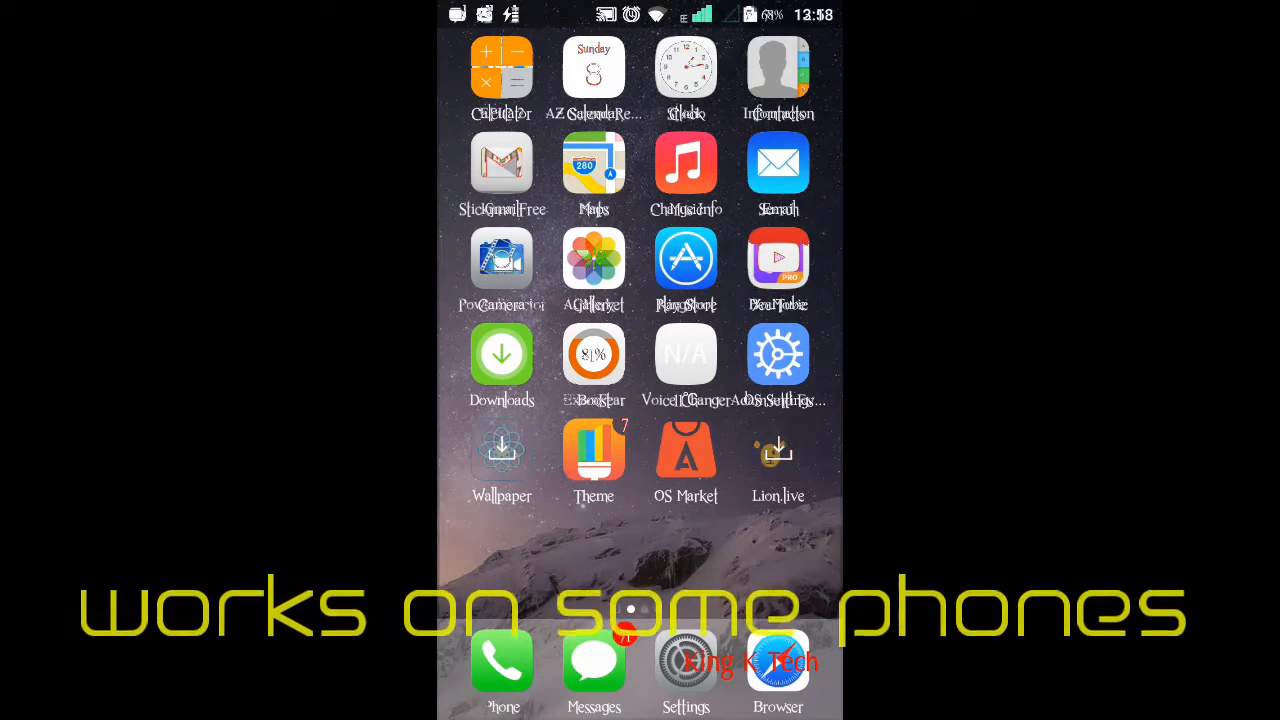
scroll("left", 3)
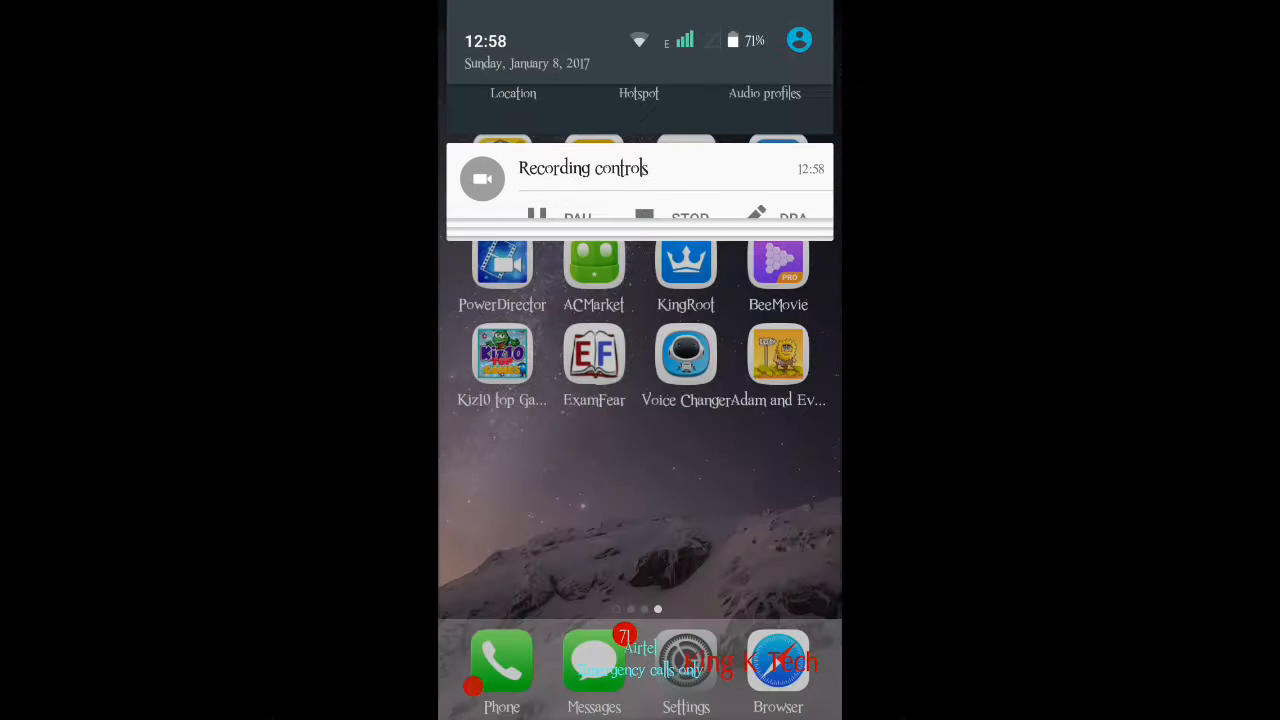
left_click(686, 660)
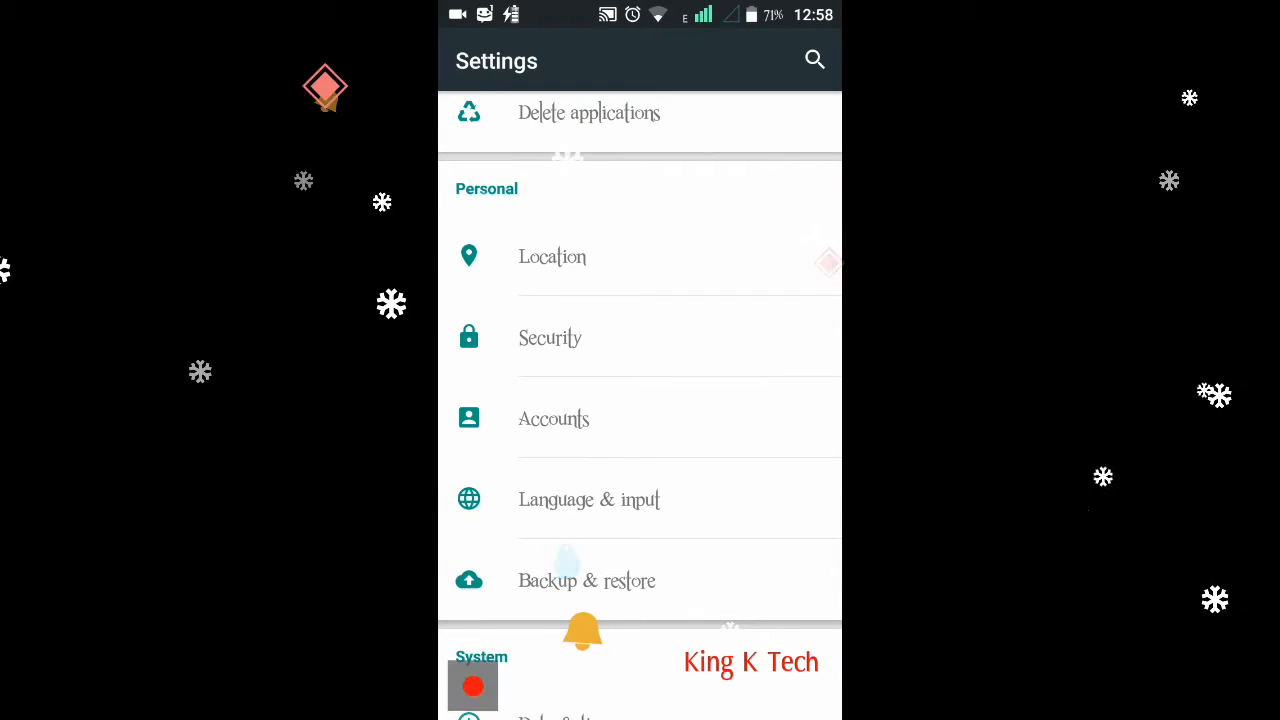
left_click(550, 337)
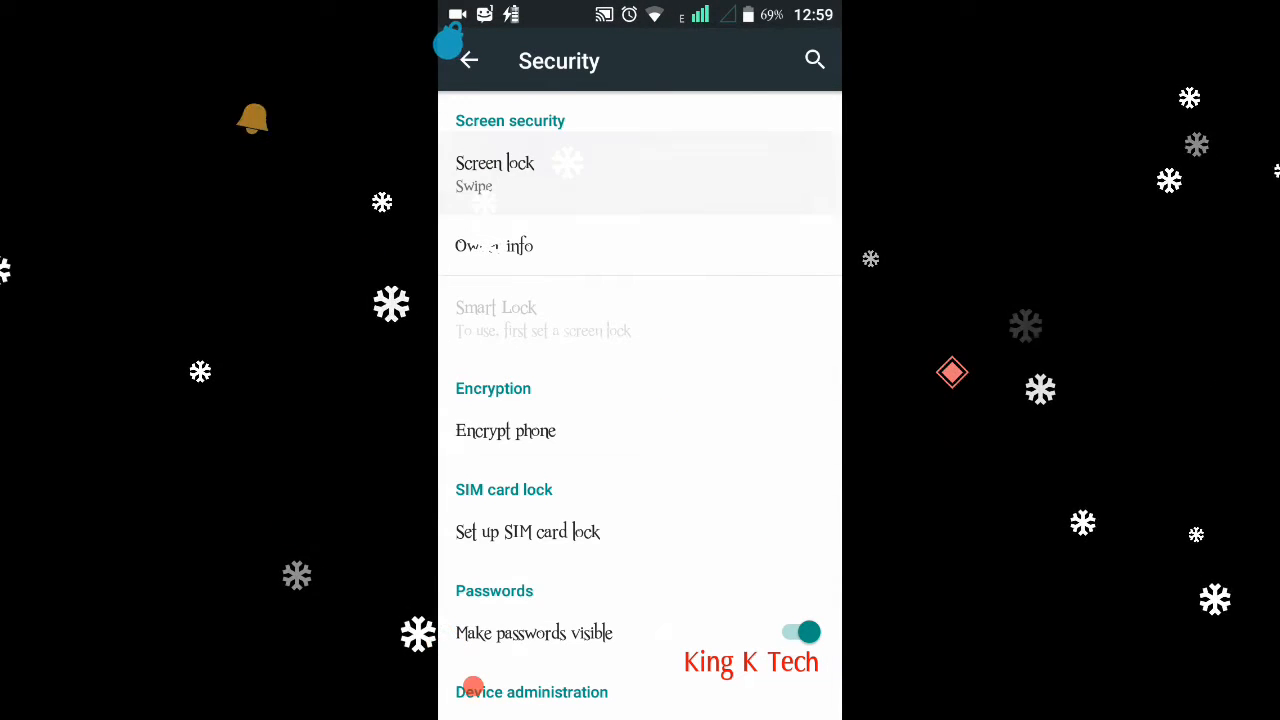
left_click(494, 163)
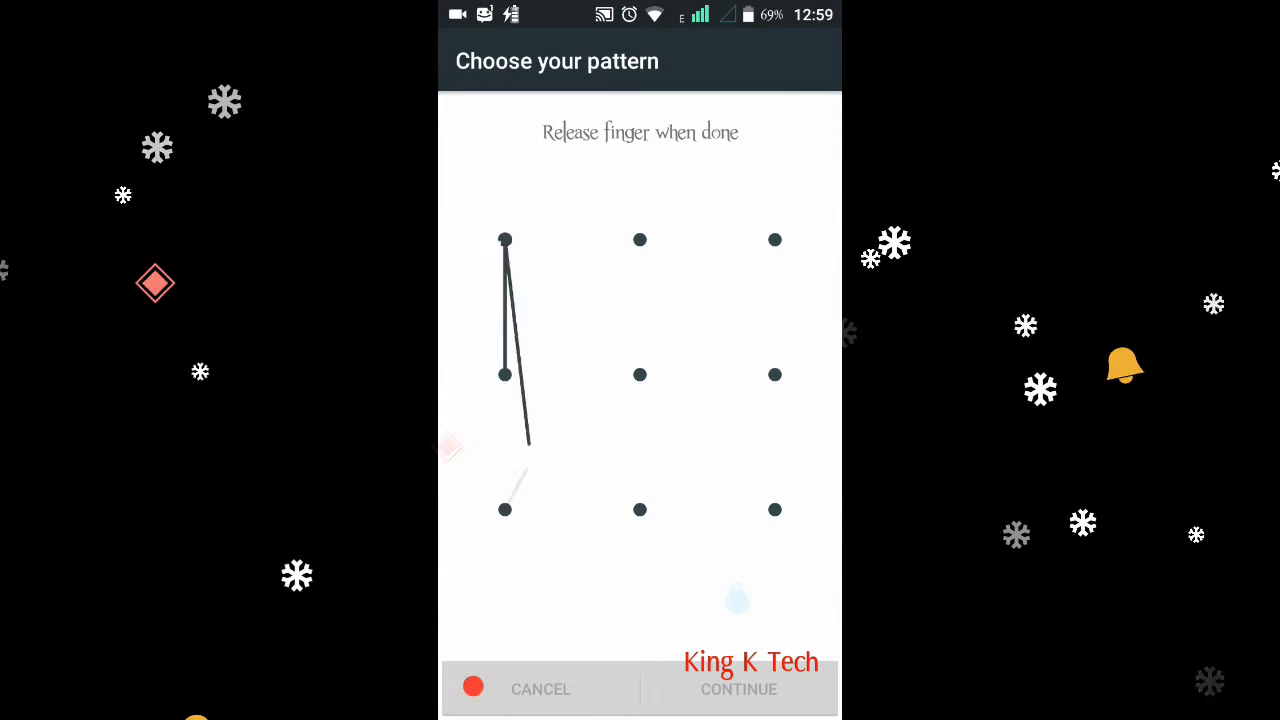
mouse_move(505, 509)
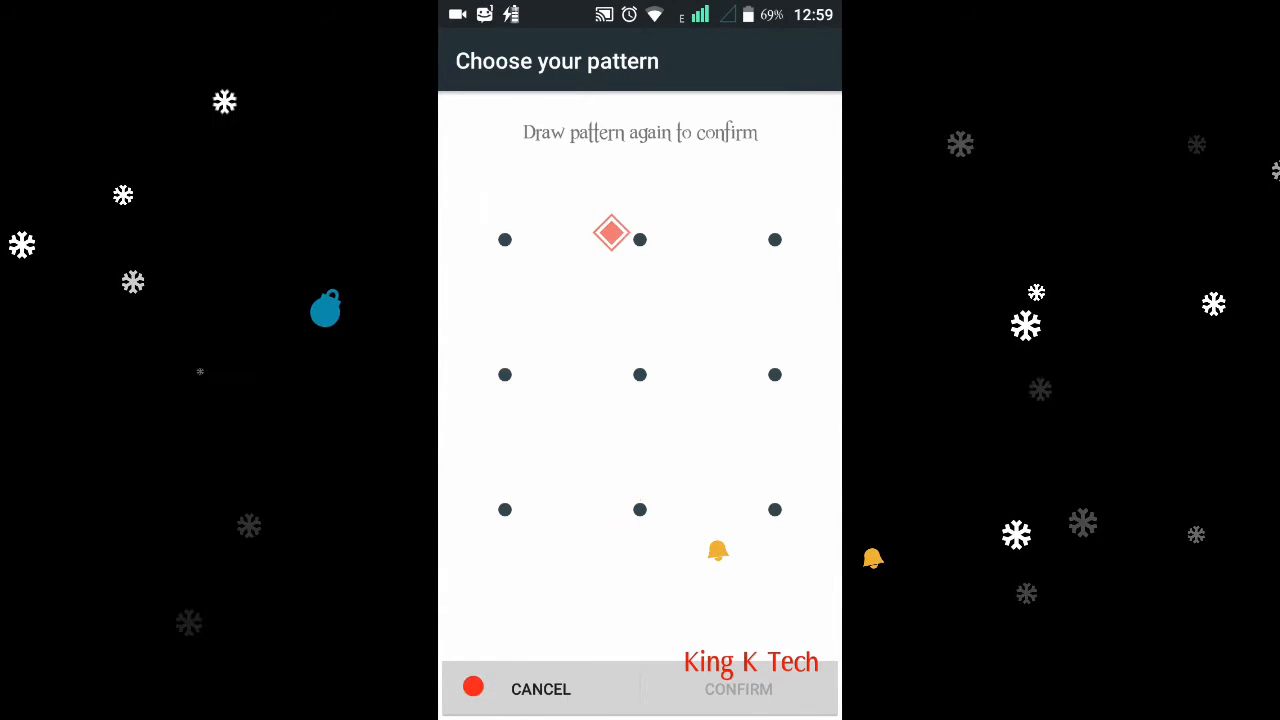
Set a confirmed pattern lock that hides sensitive notification content.
left_click_drag(505, 239, 640, 374)
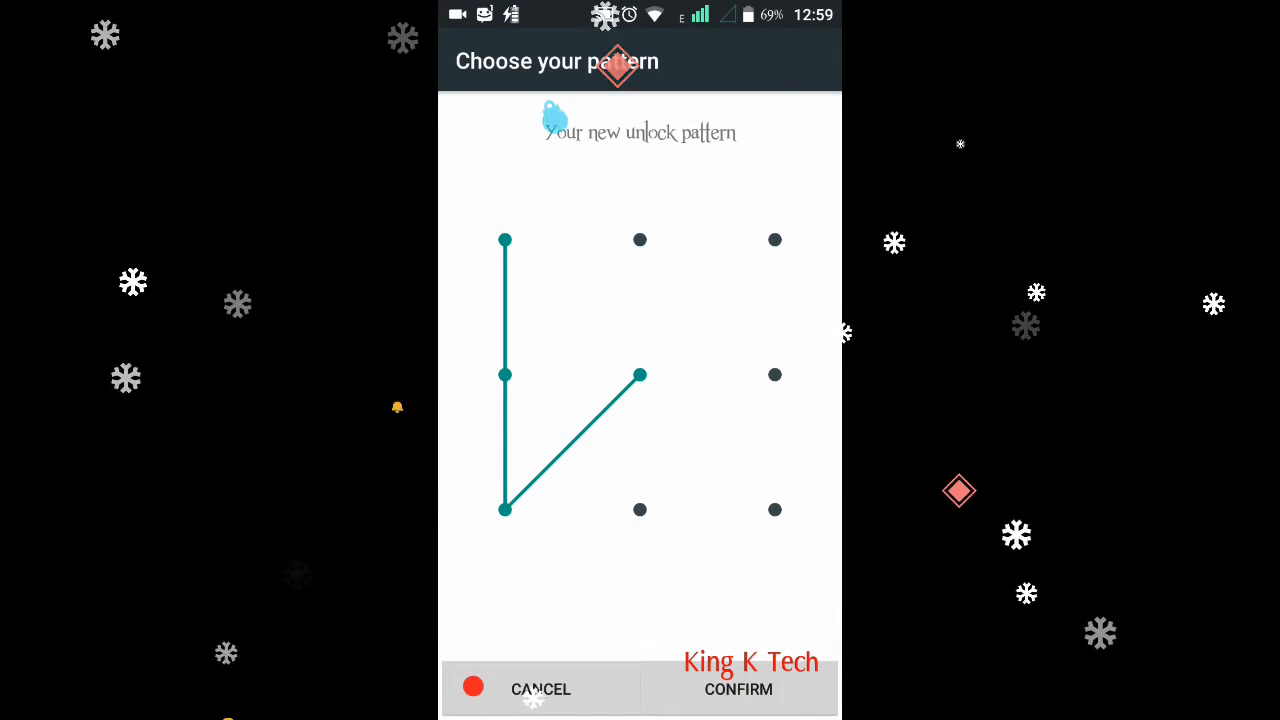
left_click(738, 689)
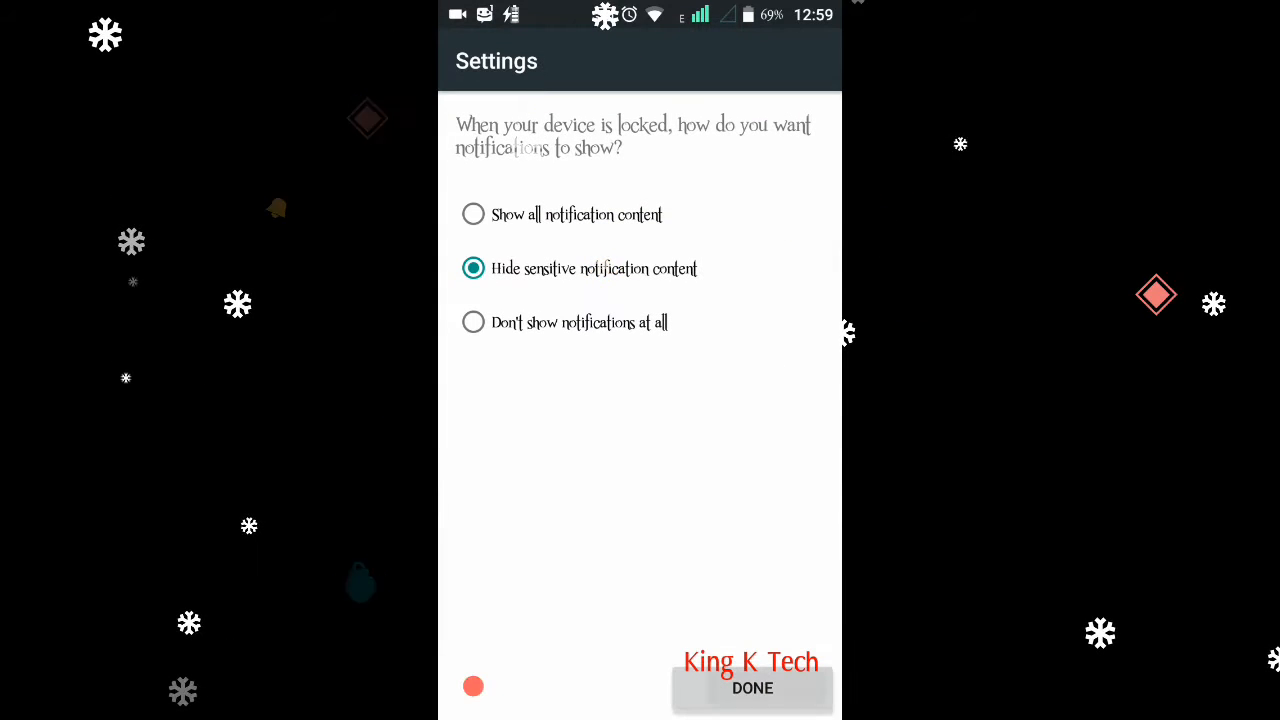
left_click(752, 688)
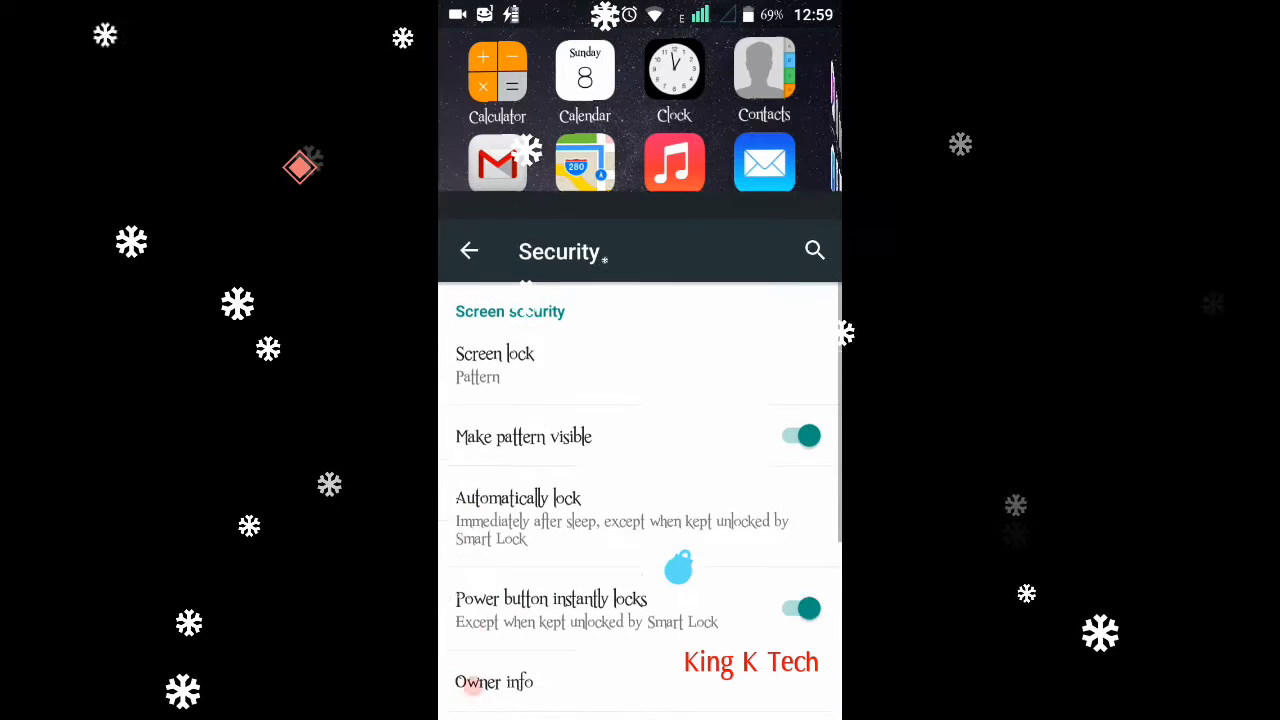
Return home and swipe to the second app page containing ES File Explorer.
left_click(469, 250)
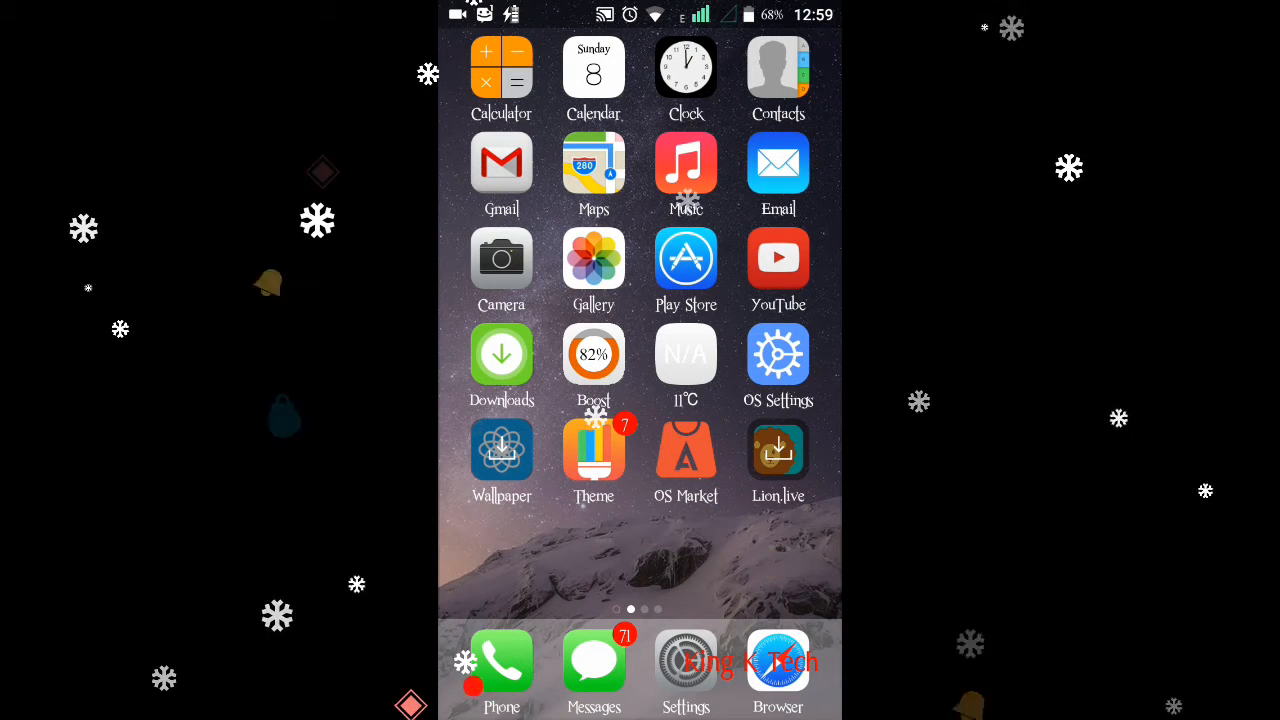
scroll("left", 3)
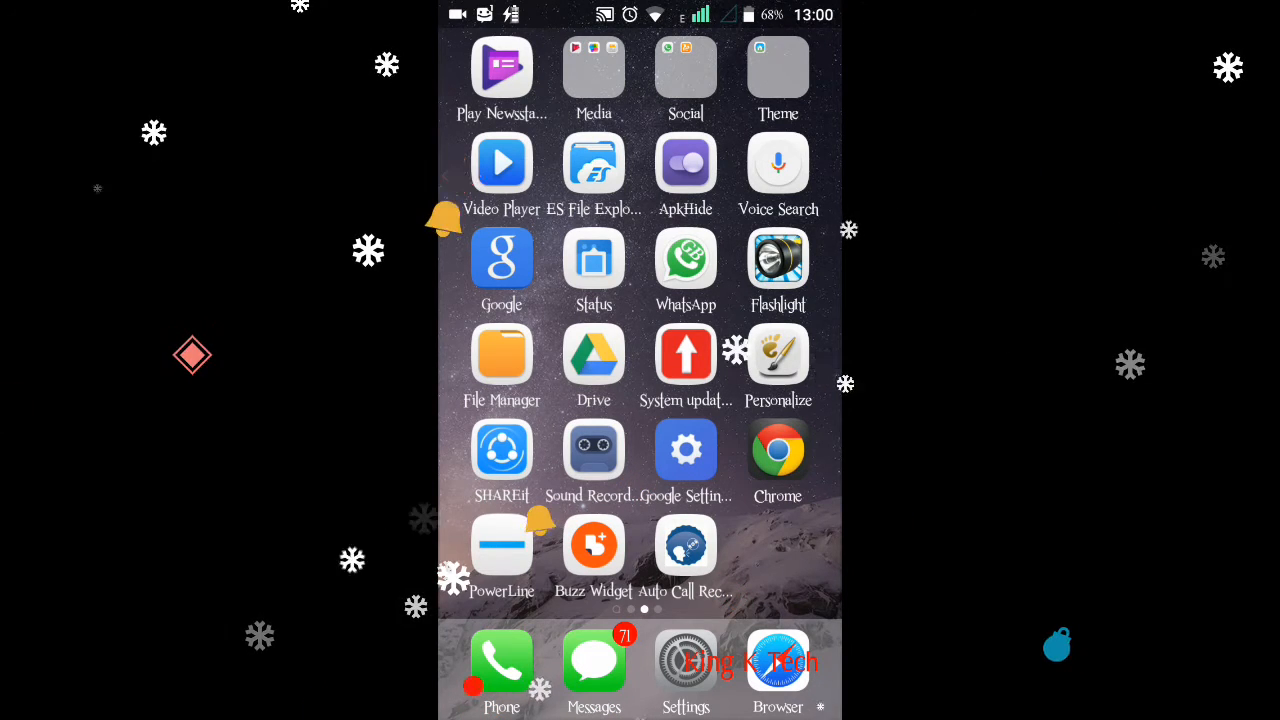
Launch ES File Explorer and browse to the device's root directory via Local > Device.
left_click(593, 162)
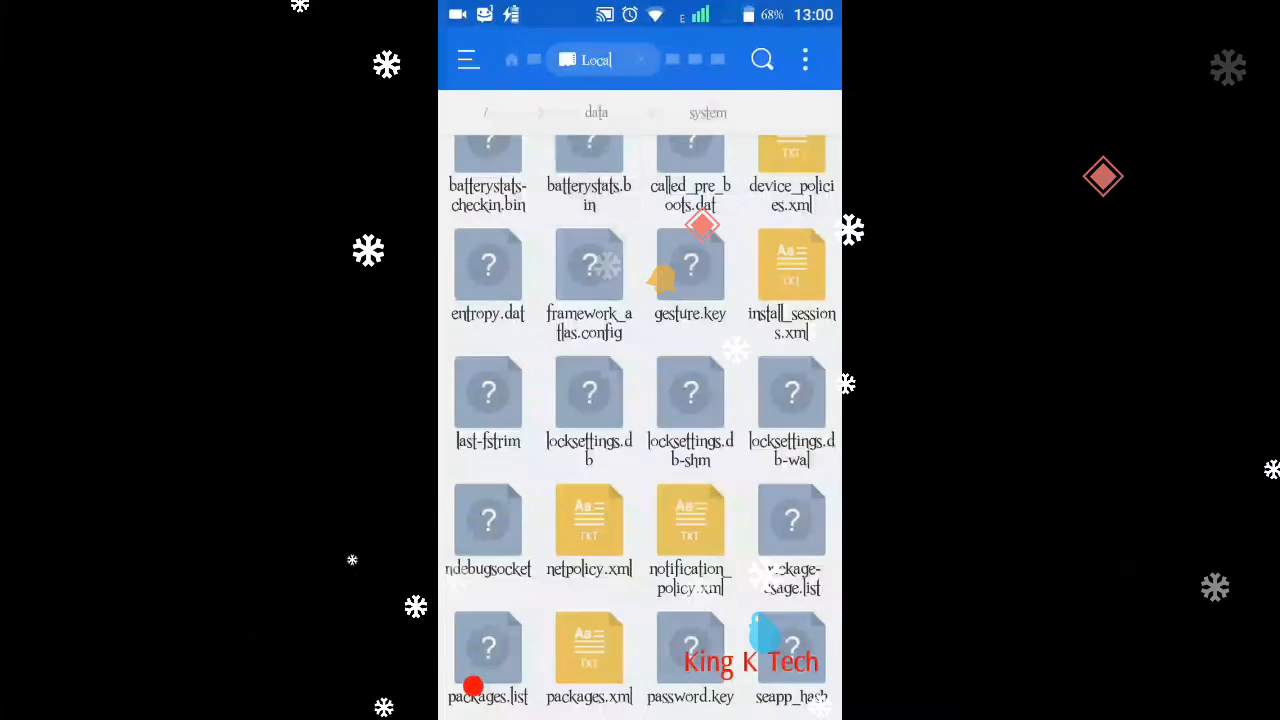
left_click(467, 59)
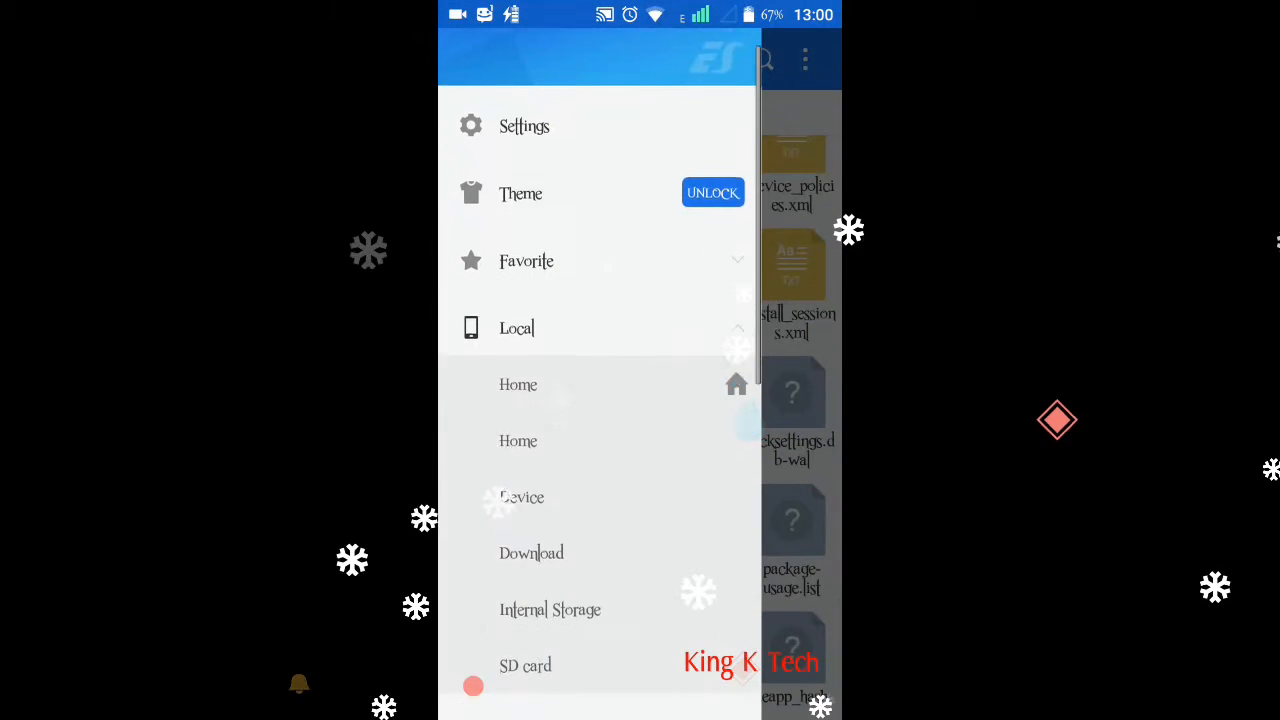
scroll("down", 3)
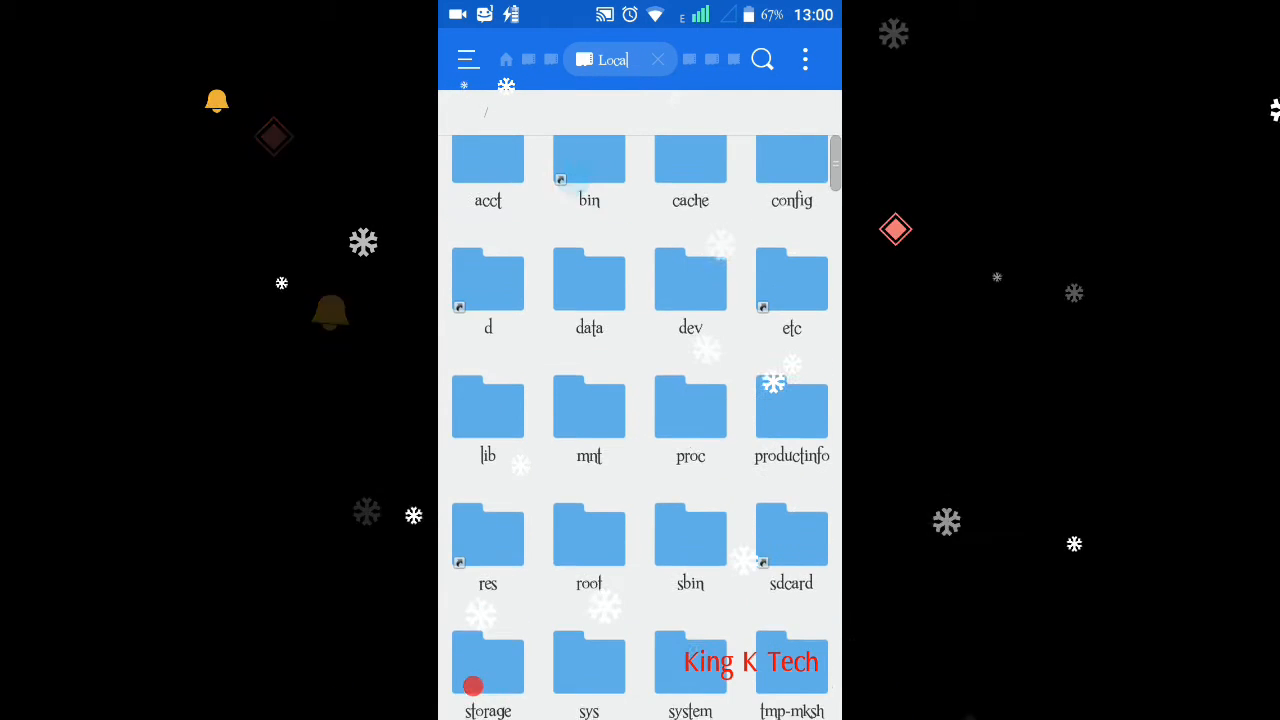
Open /data/system and scroll to locate gesture.key.
left_click(589, 276)
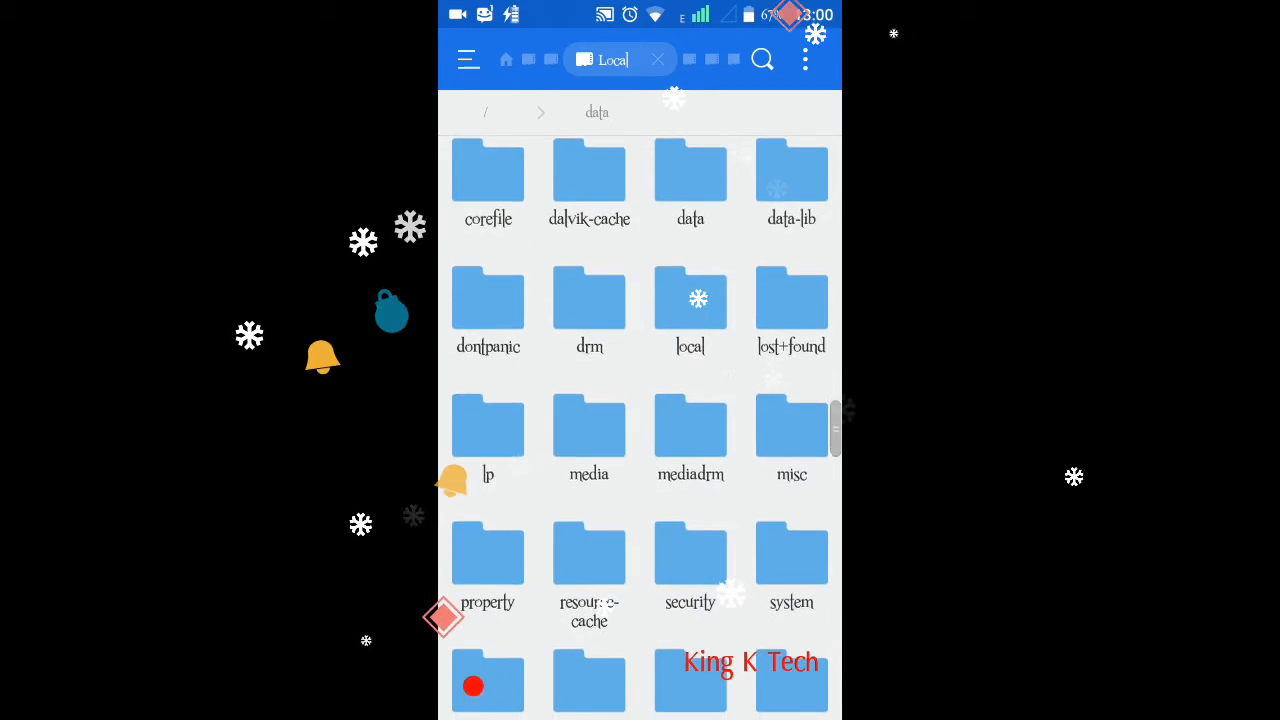
scroll("down", 3)
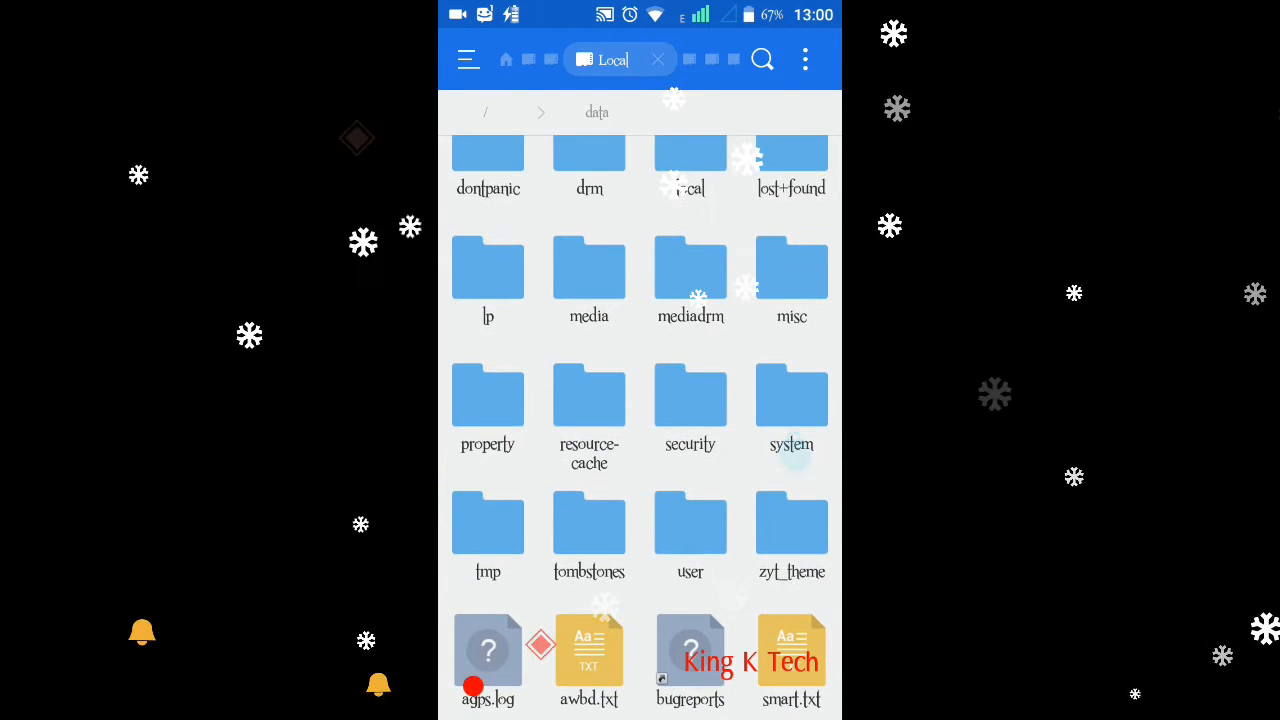
left_click(791, 397)
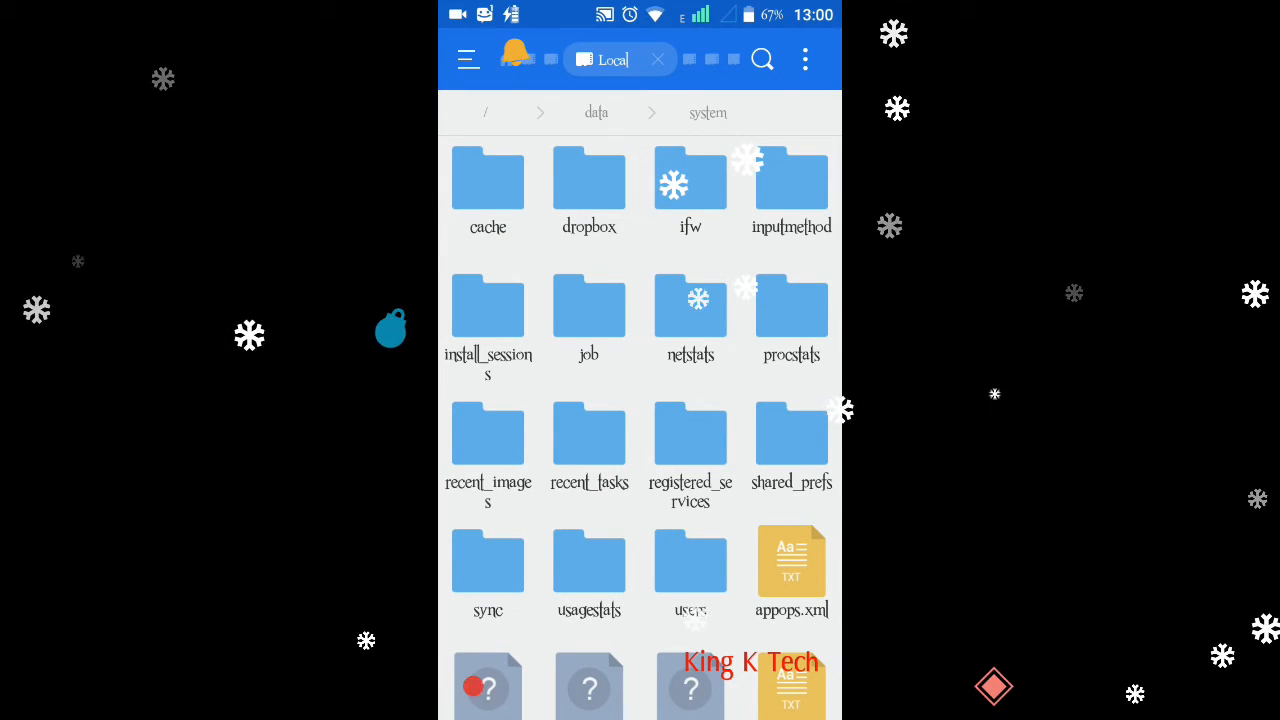
scroll("down", 3)
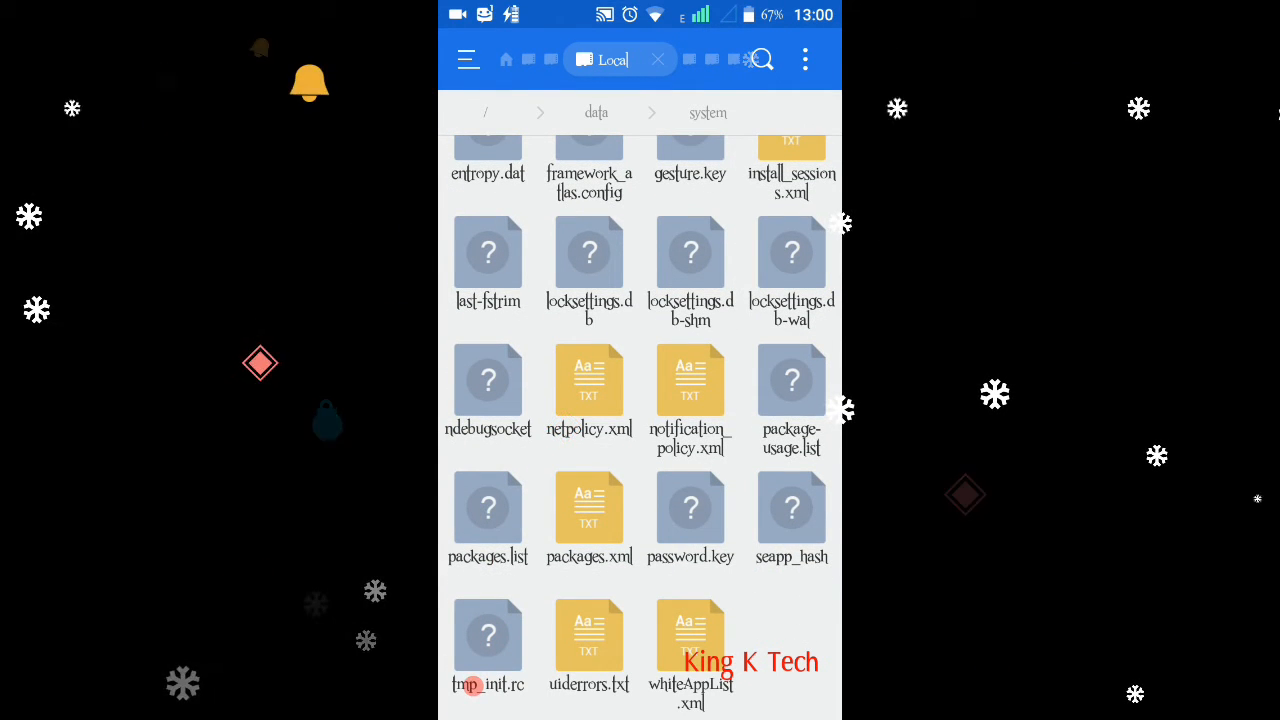
scroll("up", 3)
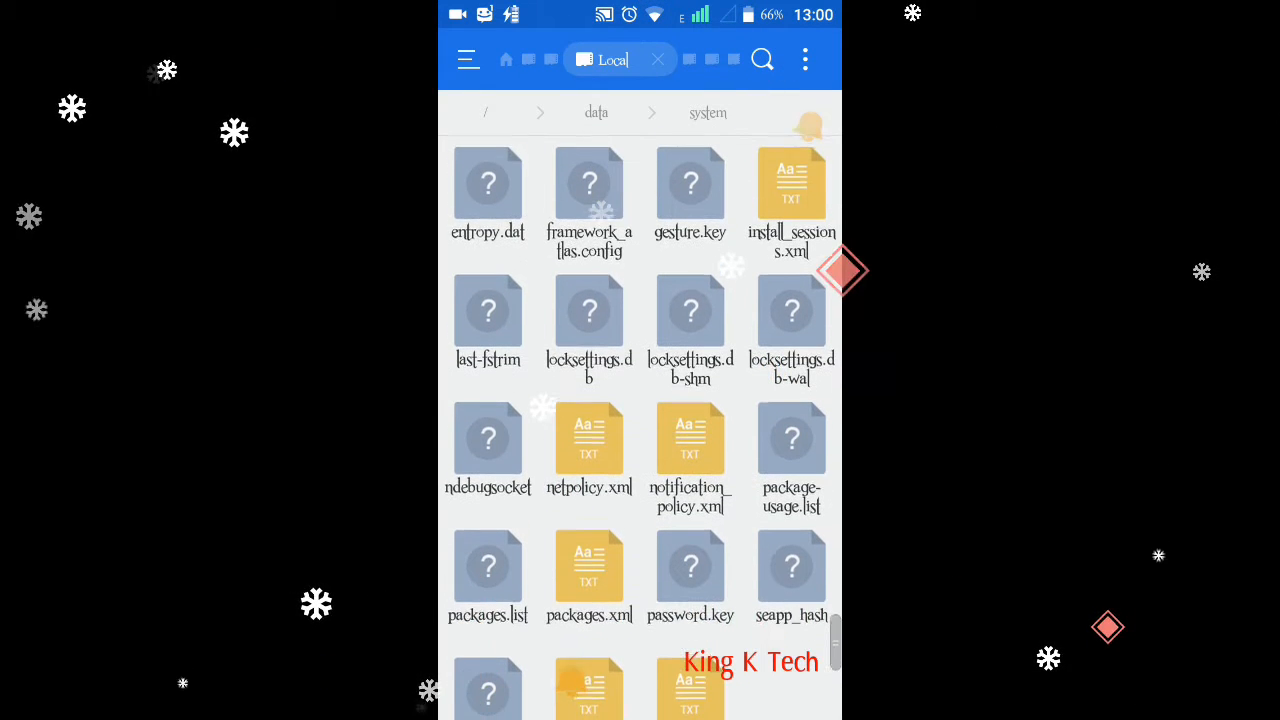
scroll("up", 3)
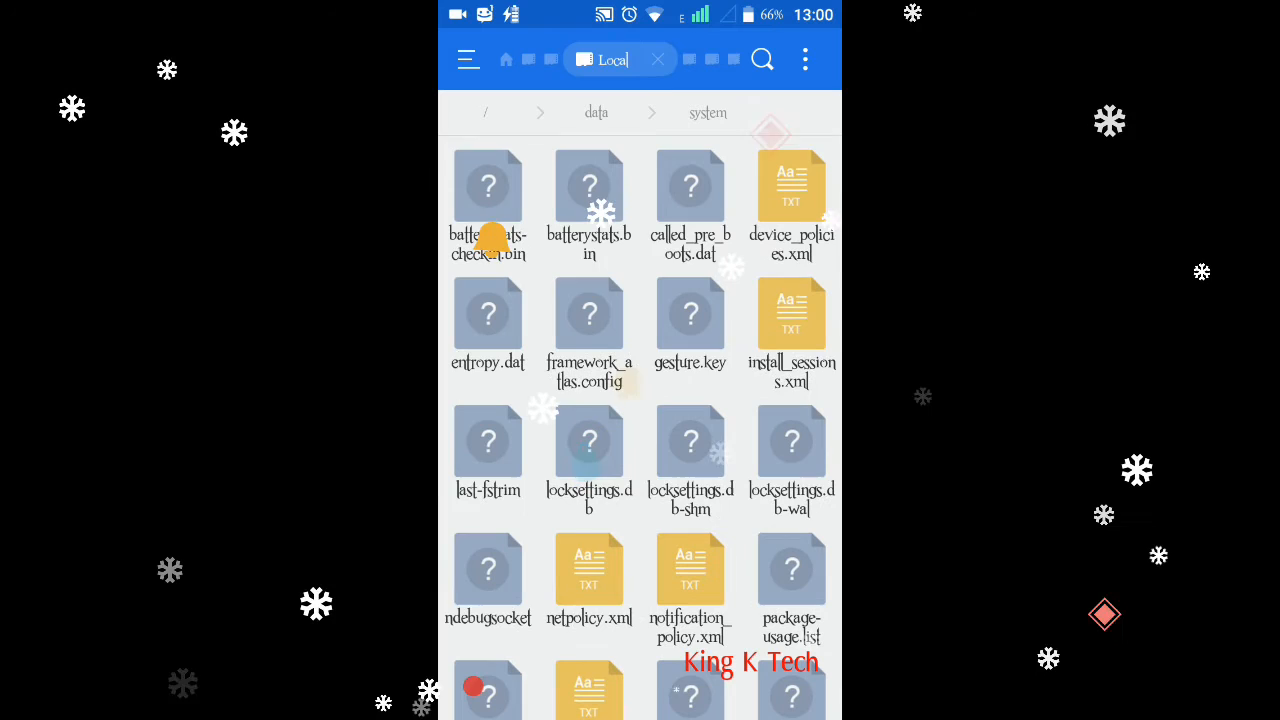